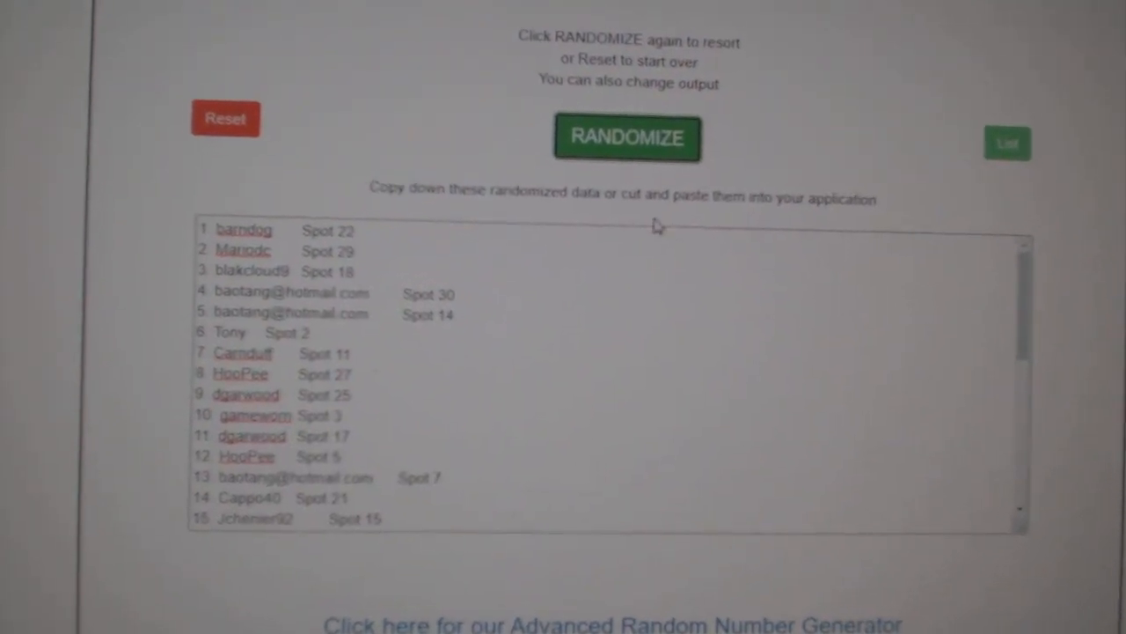
- Randomize the 31 participant names with spot numbers twice and copy the shuffled result
{"action": "left_click", "coordinate": [626, 137]}
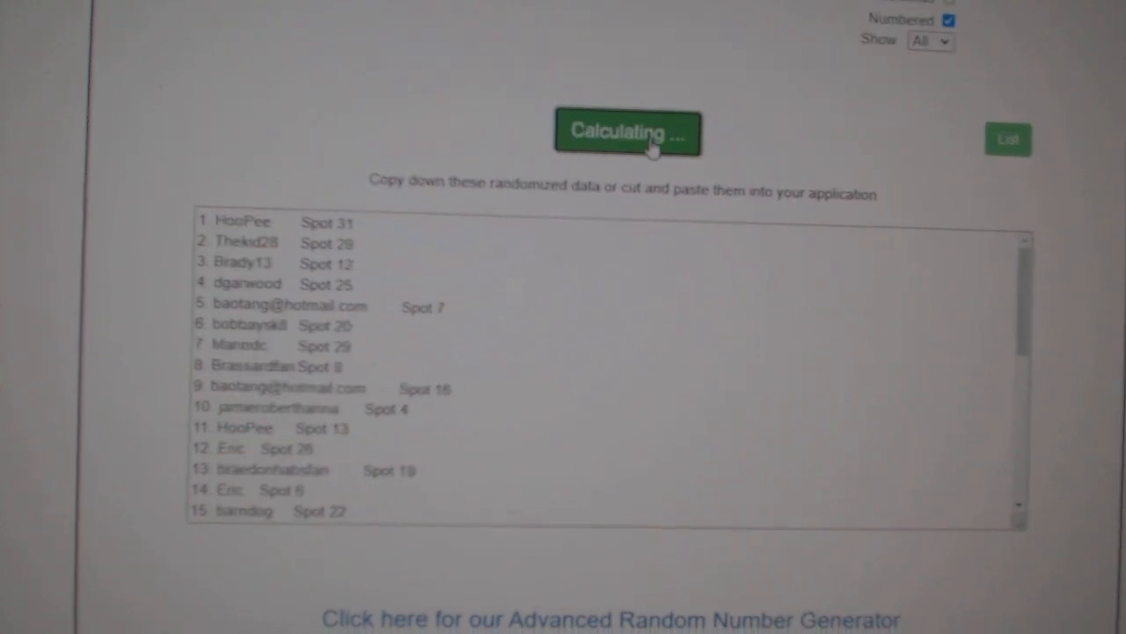
{"action": "left_click", "coordinate": [628, 132]}
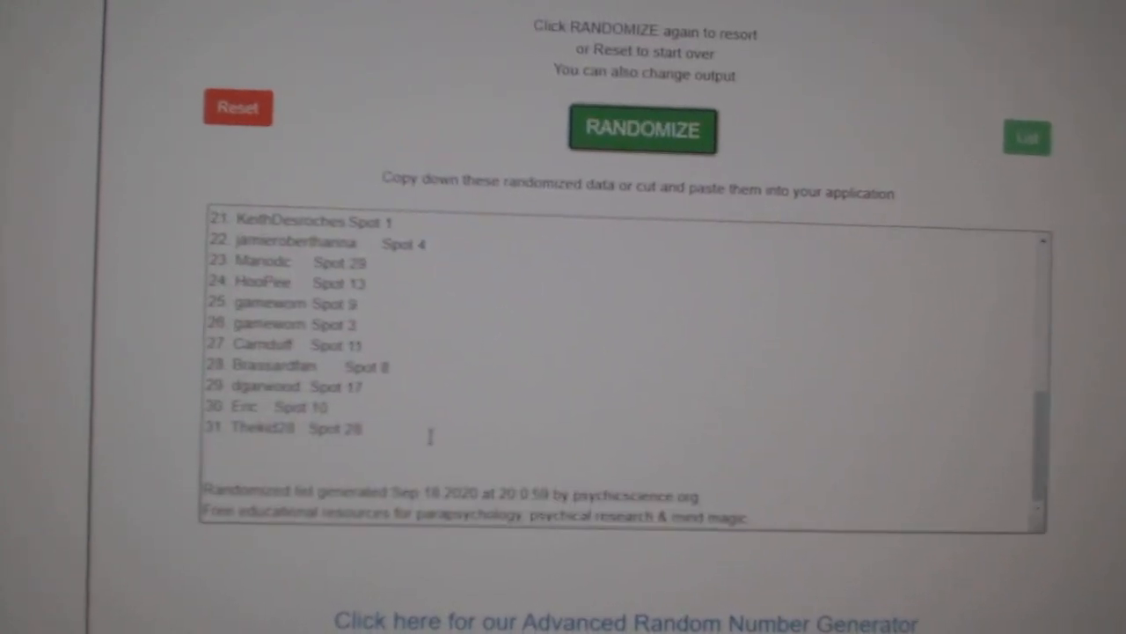
{"action": "right_click", "coordinate": [352, 352]}
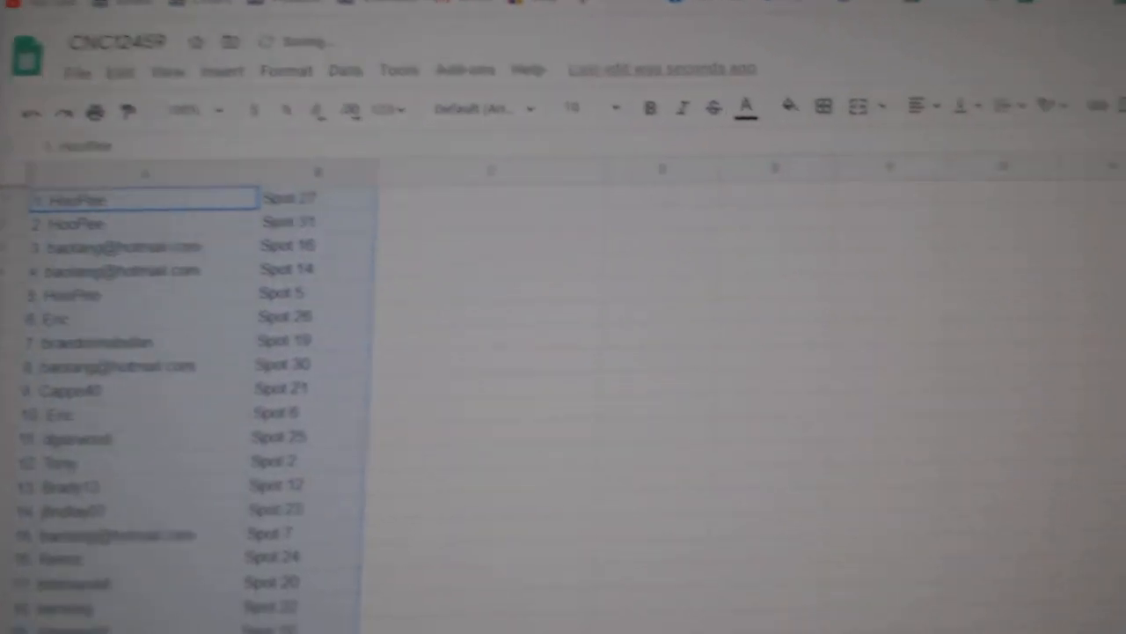
- Randomize the 31 team names twice and copy the shuffled team list
{"action": "left_click", "coordinate": [669, 125]}
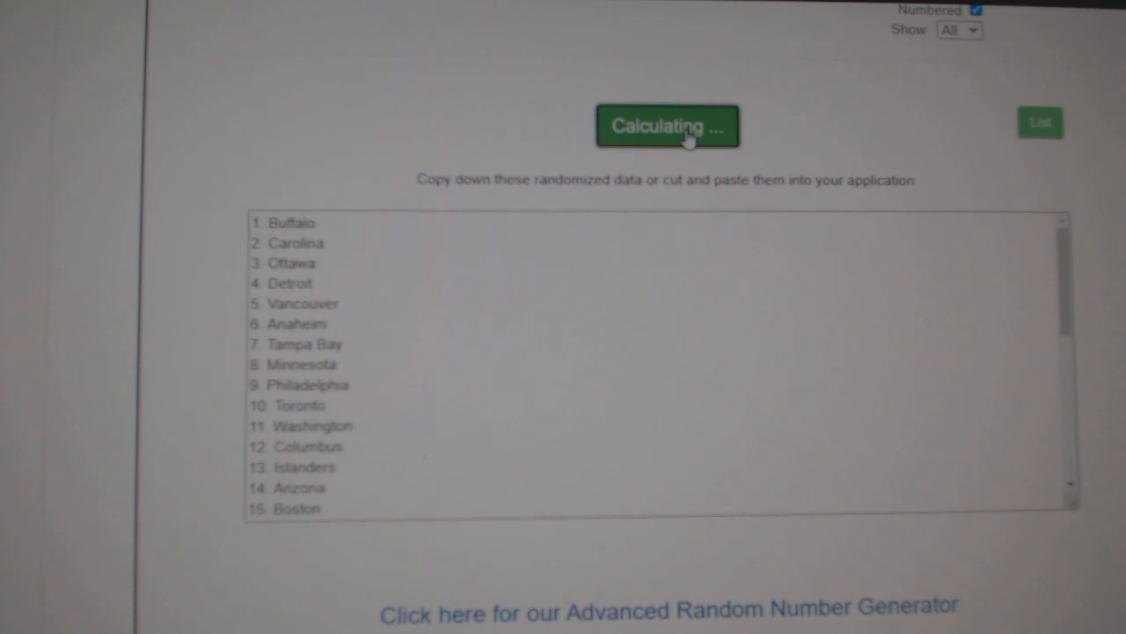
{"action": "left_click", "coordinate": [669, 127]}
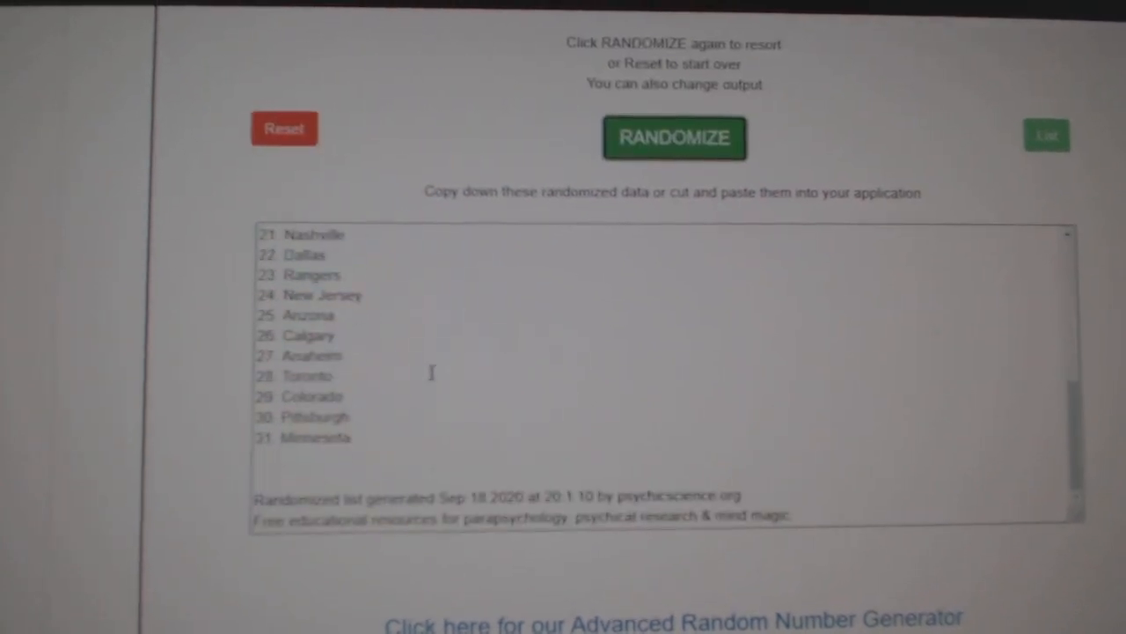
{"action": "right_click", "coordinate": [432, 373]}
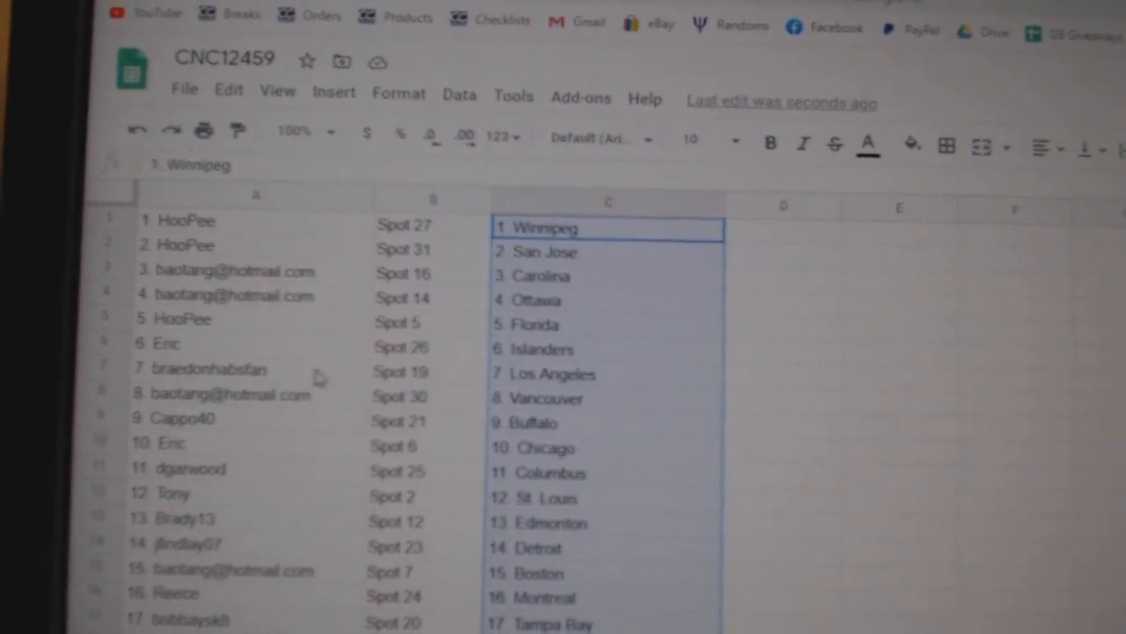
- Review the row-by-row pairings of participants, spots and teams, checking rows 8 and 15 down to entry 29
{"action": "left_click", "coordinate": [246, 391]}
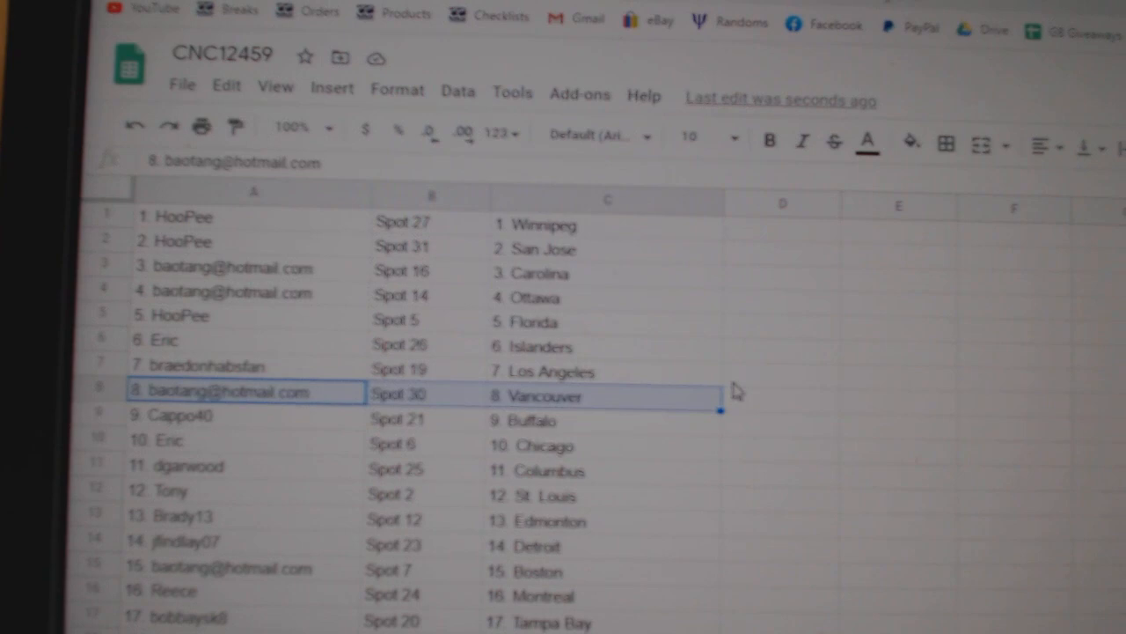
{"action": "scroll", "scroll_direction": "down", "scroll_amount": 3}
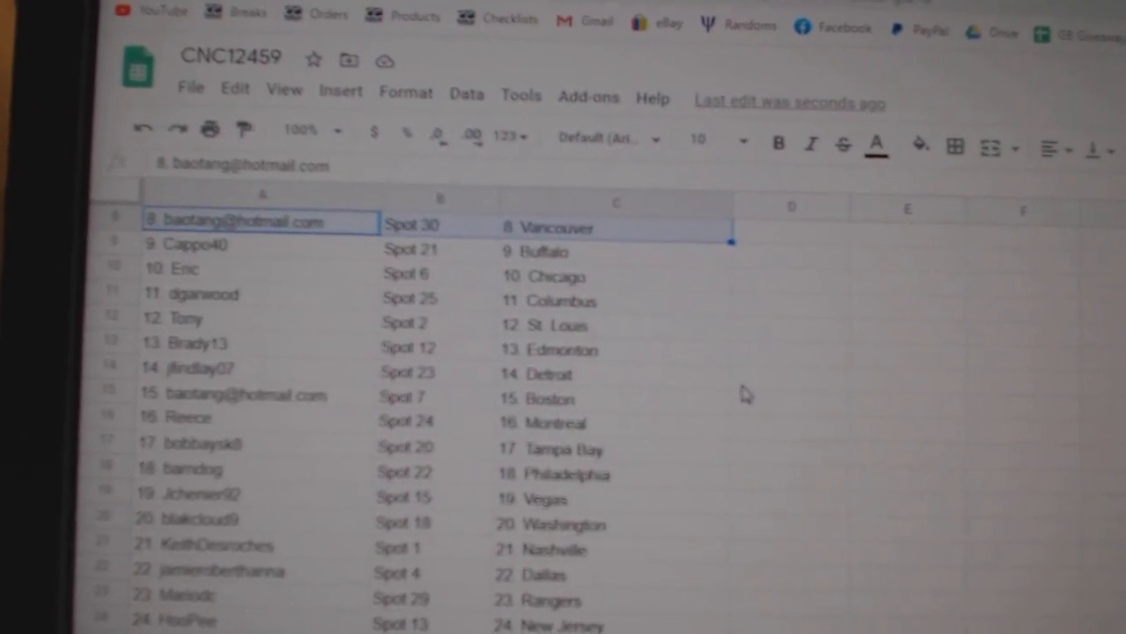
{"action": "left_click", "coordinate": [261, 399]}
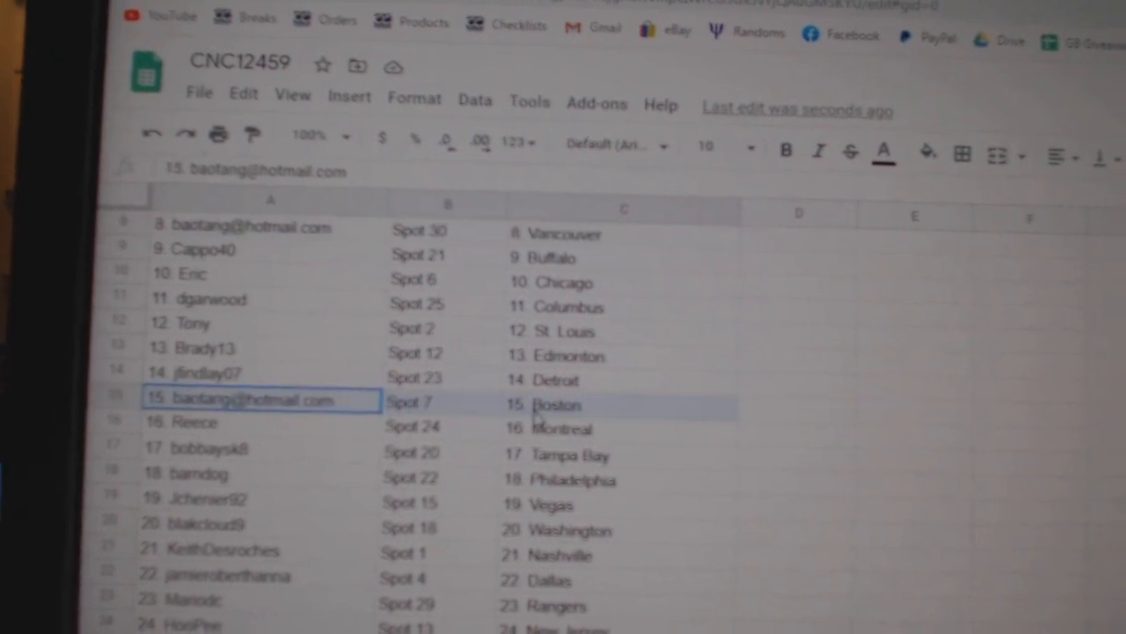
{"action": "scroll", "scroll_direction": "down", "scroll_amount": 3}
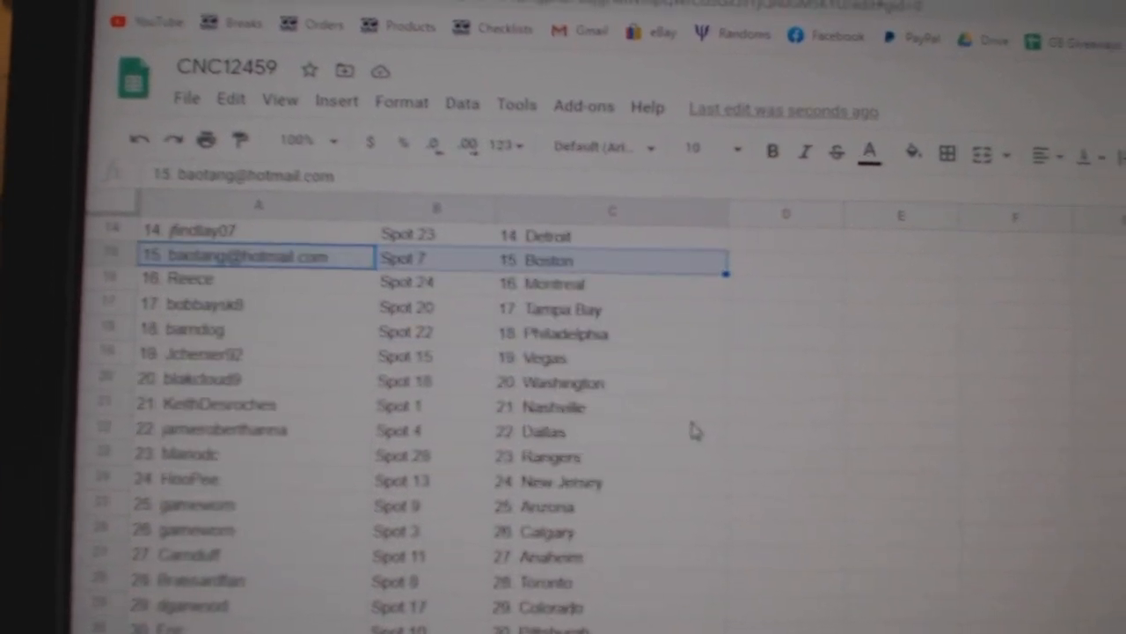